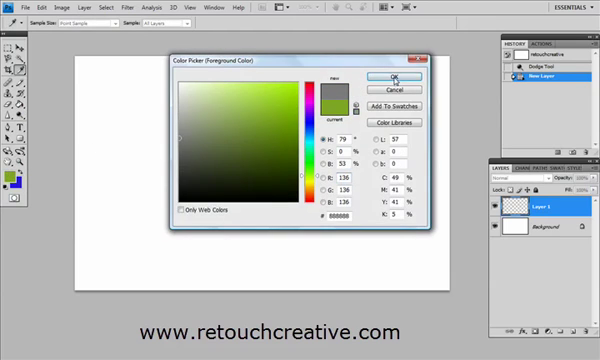
Confirm the gray foreground colour and start lightening patches of the filled layer
click(408, 76)
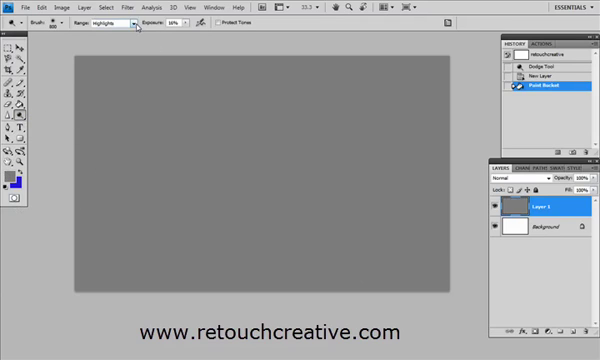
click(96, 16)
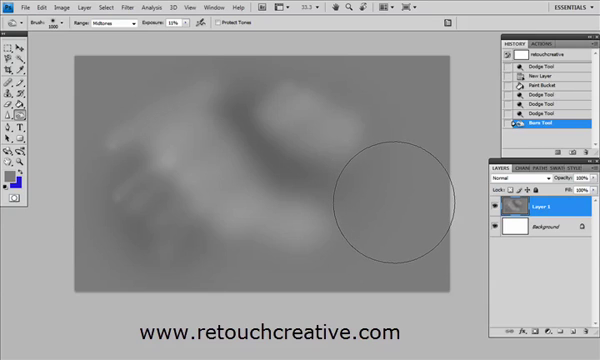
mouse_move(390, 196)
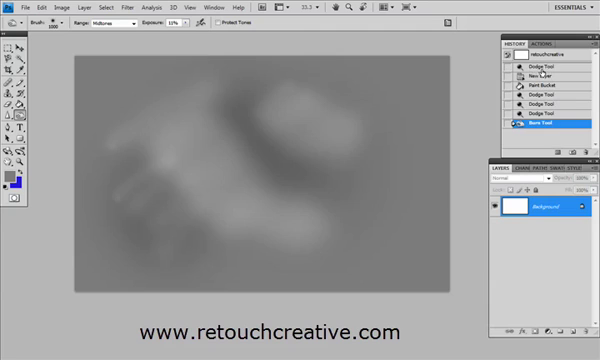
Revert to a blank white canvas and fill a centred rectangular selection with gray on a new layer
click(548, 62)
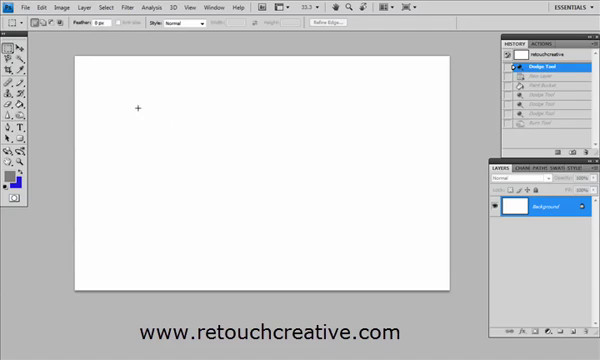
drag(136, 104, 402, 238)
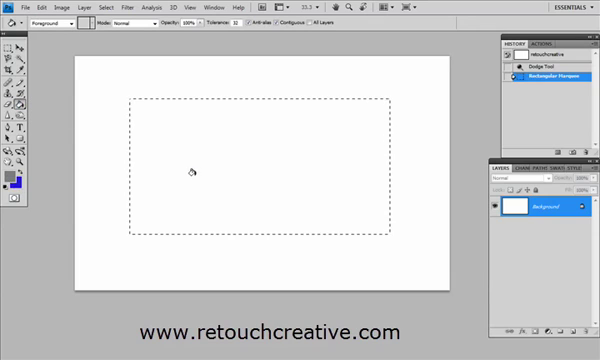
click(250, 170)
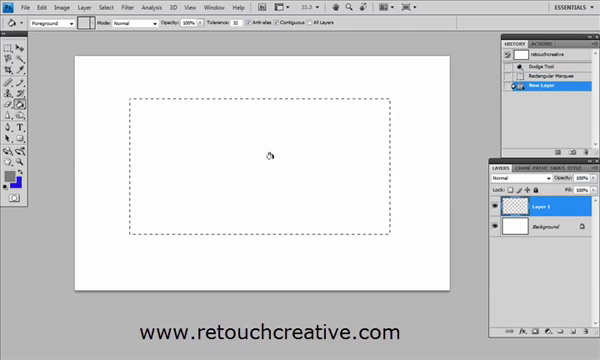
click(264, 156)
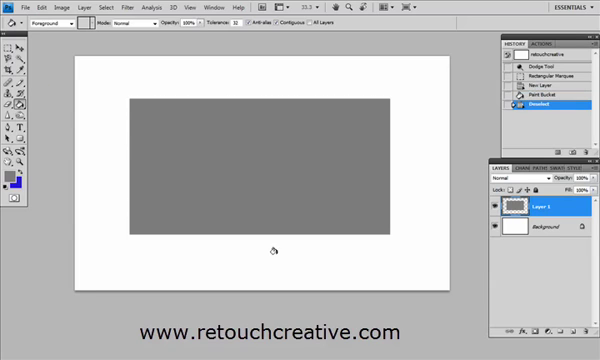
Warp the gray rectangle into a wavy flag shape and commit the transform
click(12, 36)
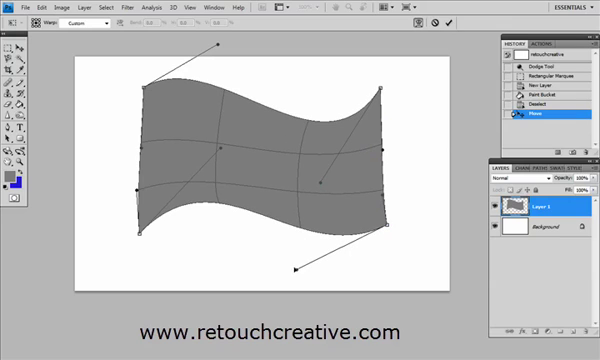
click(76, 18)
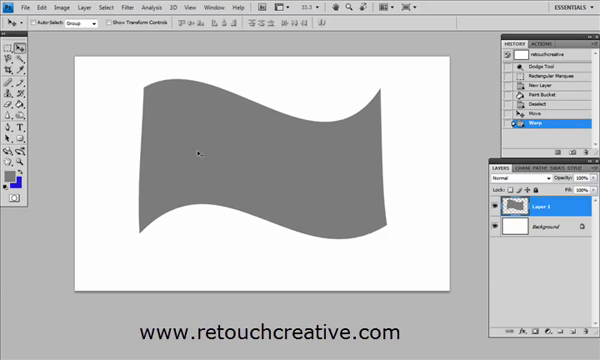
mouse_move(320, 276)
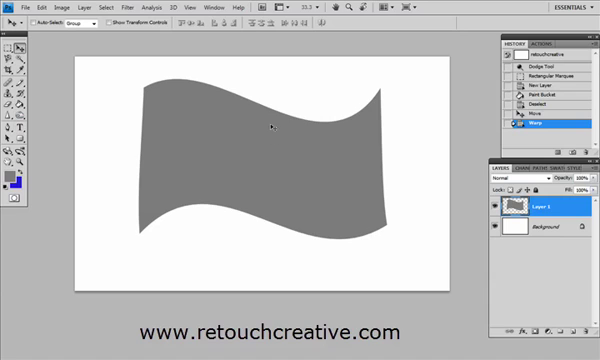
mouse_move(280, 220)
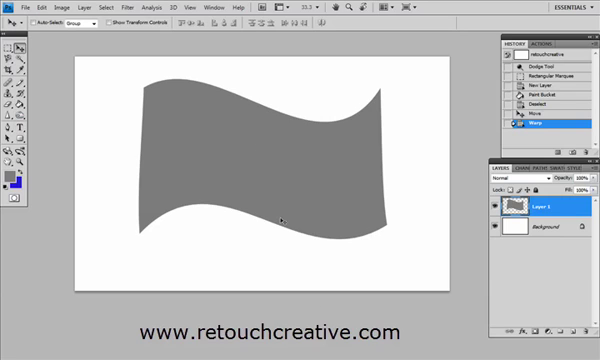
mouse_move(272, 96)
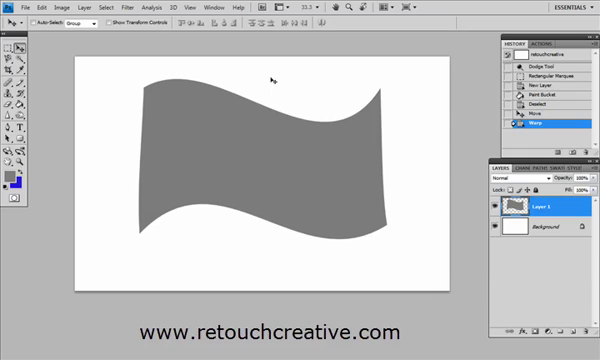
mouse_move(278, 172)
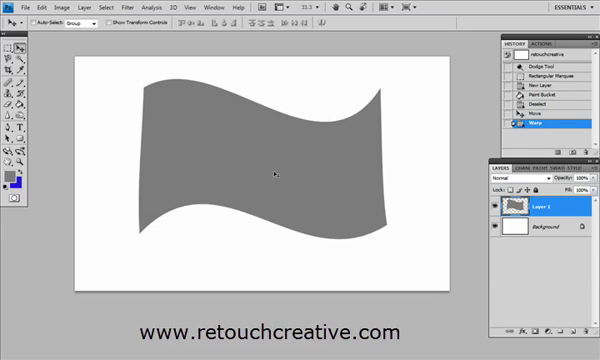
mouse_move(284, 230)
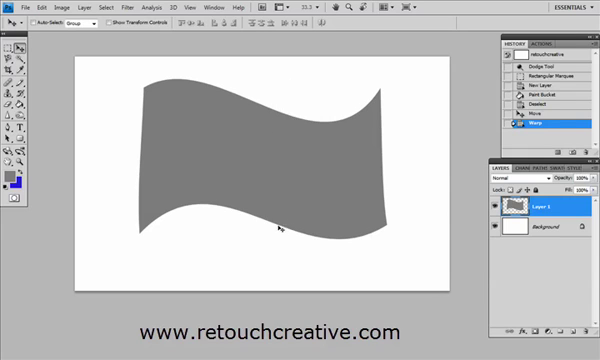
mouse_move(274, 190)
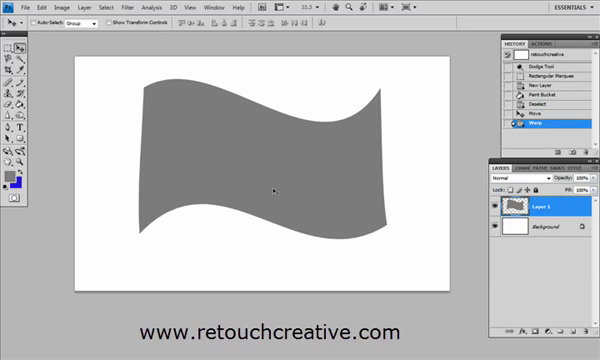
mouse_move(284, 222)
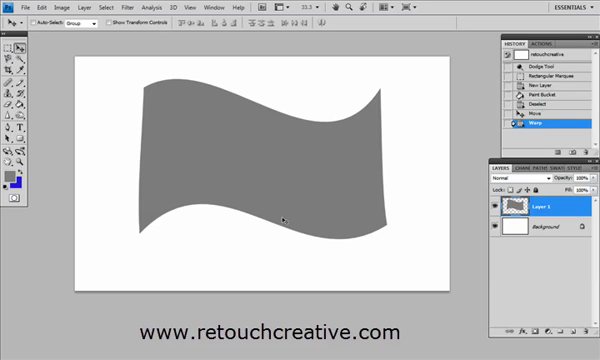
mouse_move(284, 226)
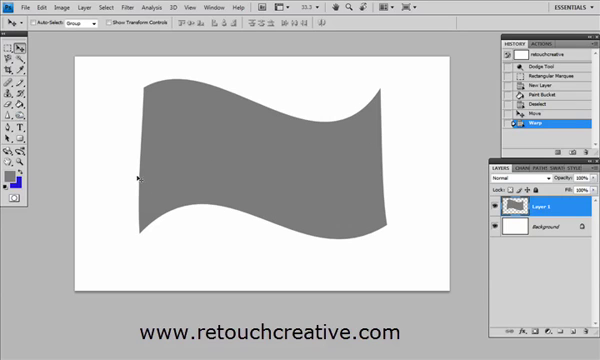
mouse_move(258, 138)
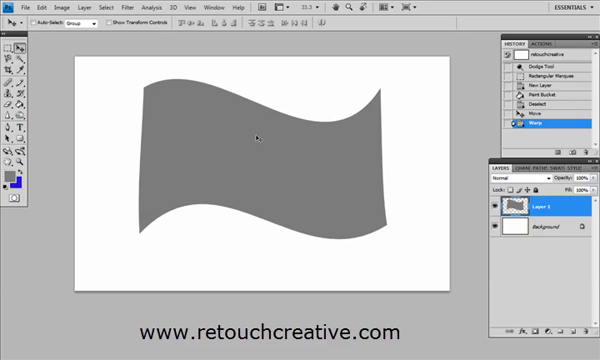
mouse_move(370, 210)
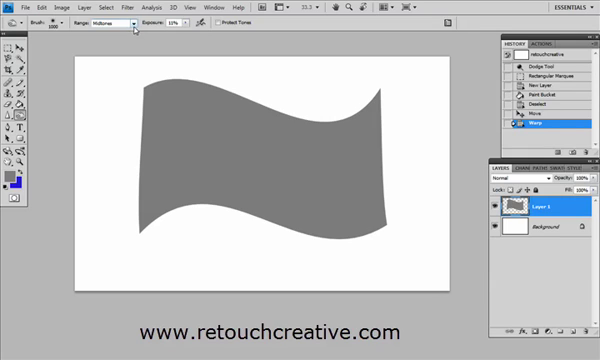
Review the Burn Tool's tonal Range choices of Shadows, Midtones and Highlights
click(112, 20)
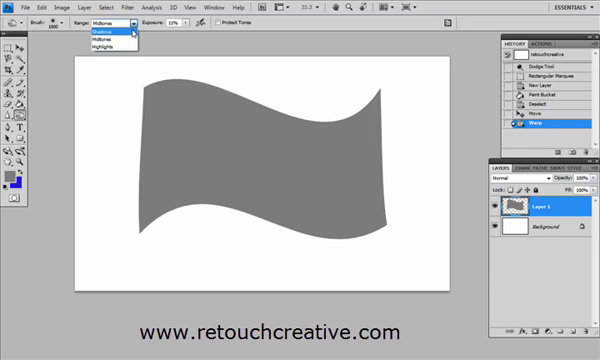
mouse_move(100, 48)
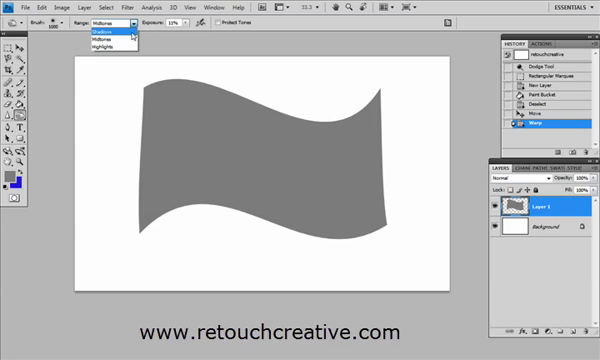
mouse_move(110, 48)
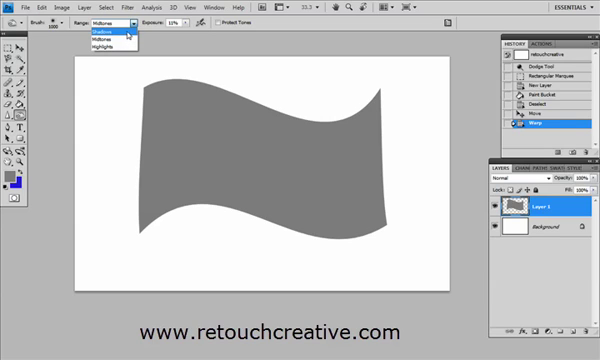
mouse_move(90, 46)
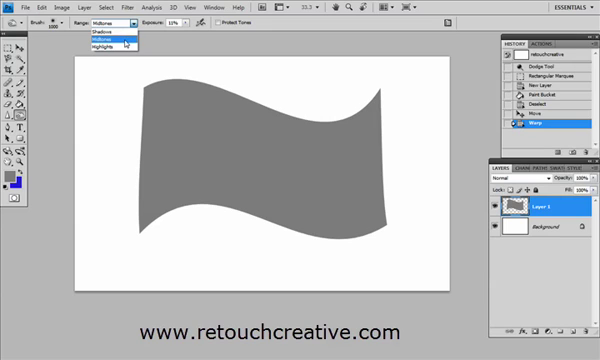
mouse_move(92, 46)
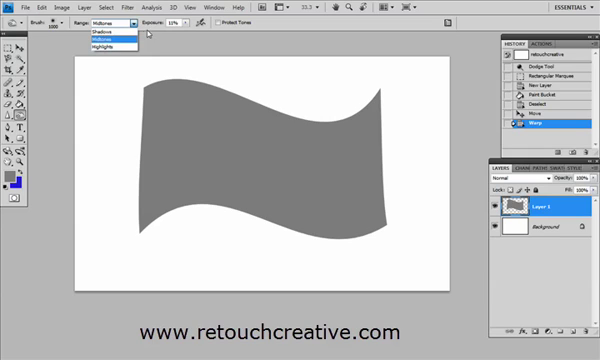
click(90, 34)
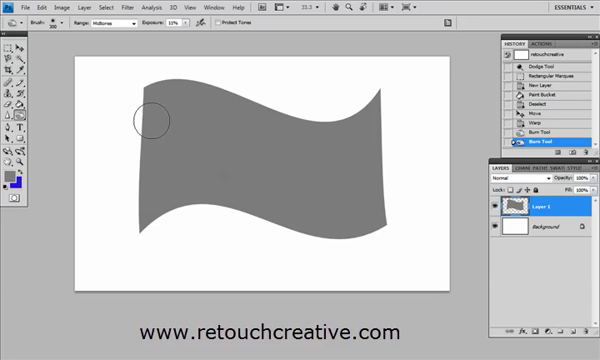
mouse_move(136, 76)
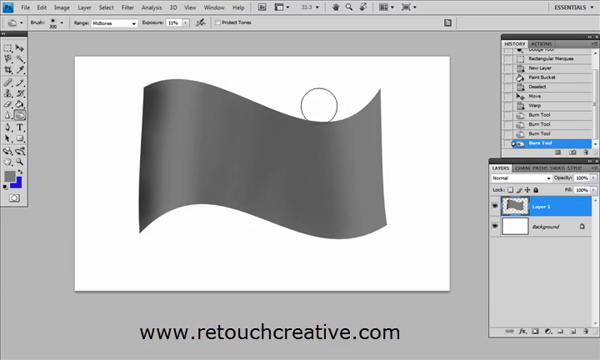
Burn another dark vertical band across the flag to round out a fold
drag(304, 104, 310, 176)
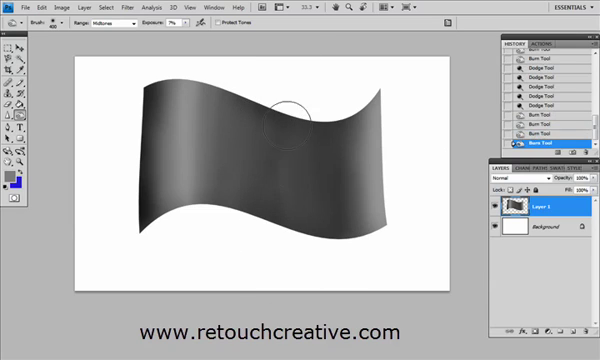
mouse_move(298, 260)
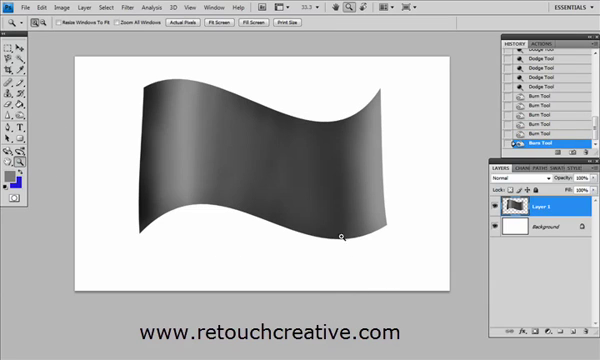
mouse_move(160, 196)
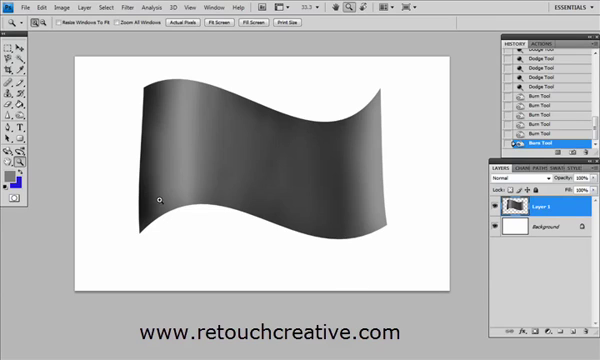
mouse_move(336, 230)
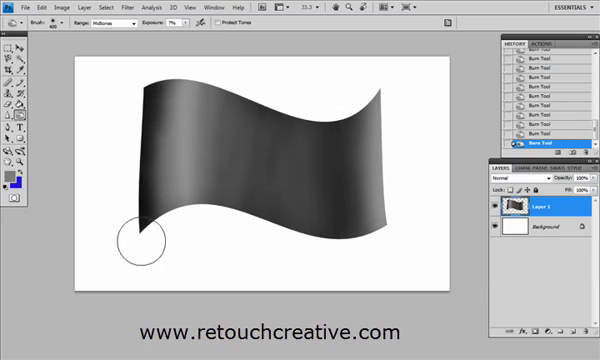
mouse_move(248, 248)
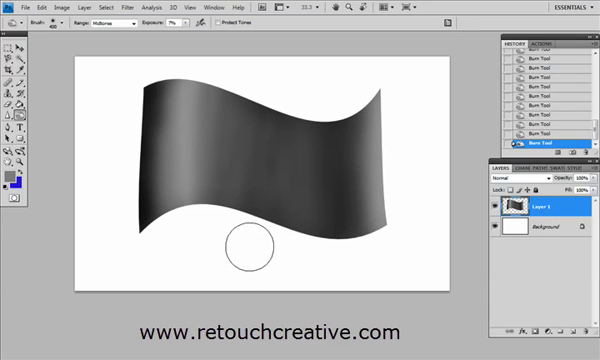
mouse_move(118, 148)
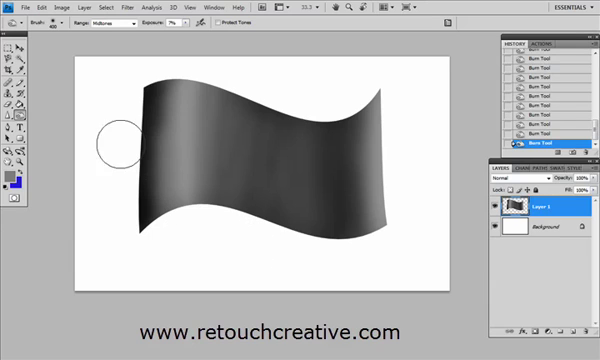
mouse_move(90, 150)
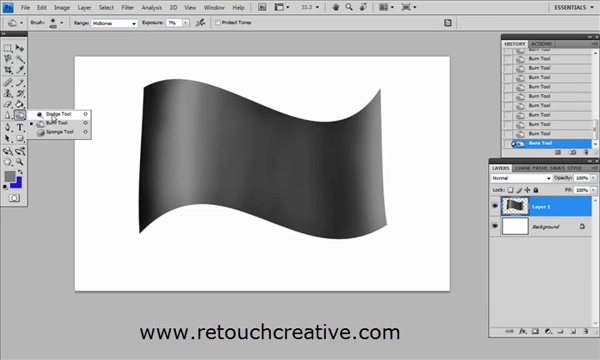
Switch from the Burn Tool to the Dodge Tool for the highlights
click(54, 122)
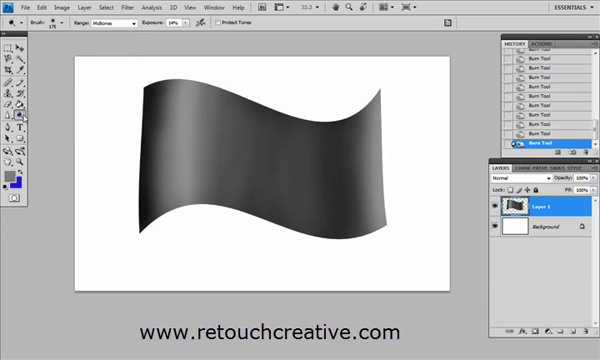
mouse_move(140, 68)
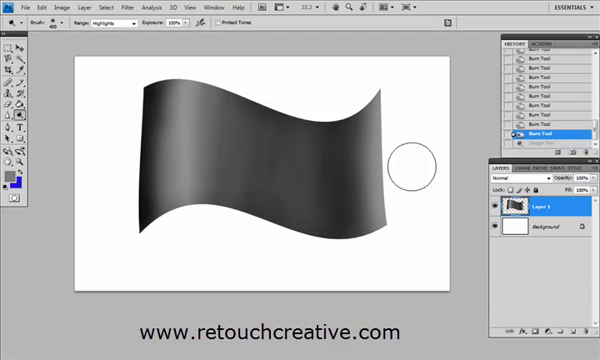
Set the Dodge Tool Range to Midtones and lighten a vertical highlight streak on the flag
click(90, 22)
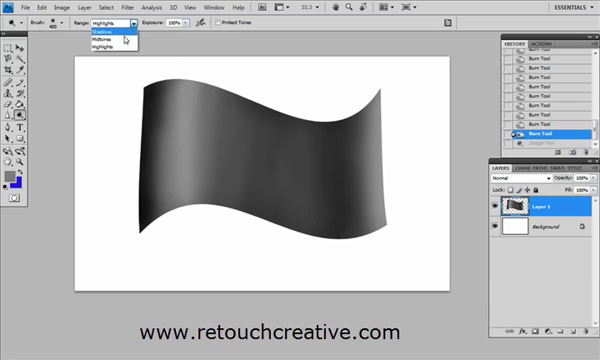
click(88, 36)
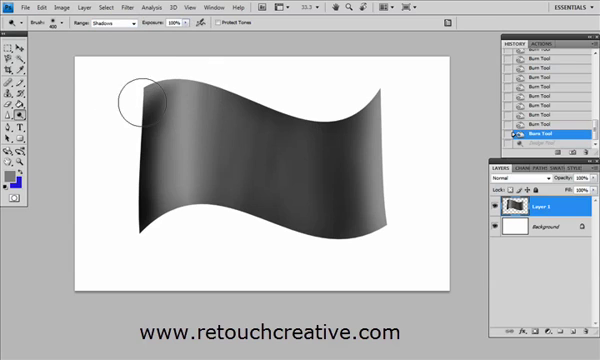
drag(136, 94, 136, 218)
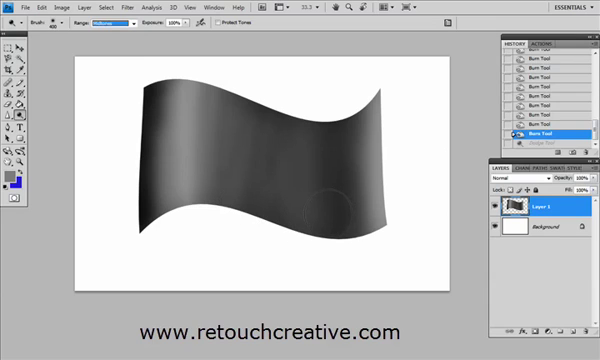
mouse_move(344, 252)
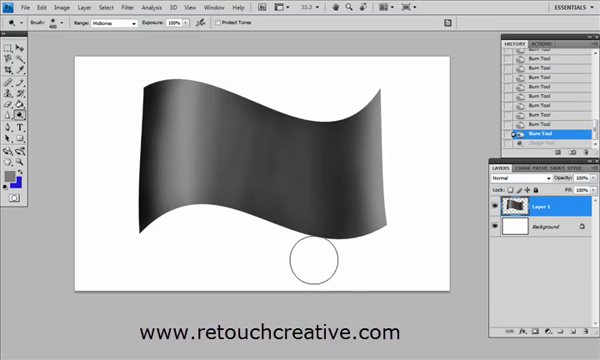
mouse_move(332, 264)
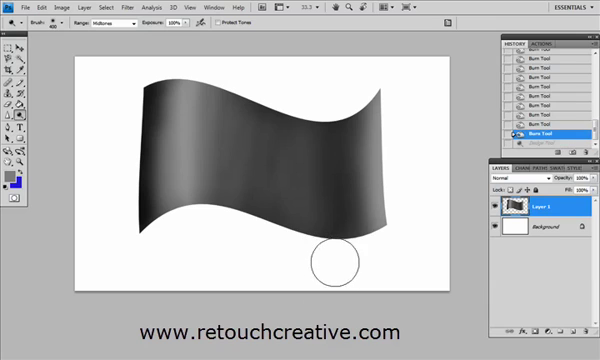